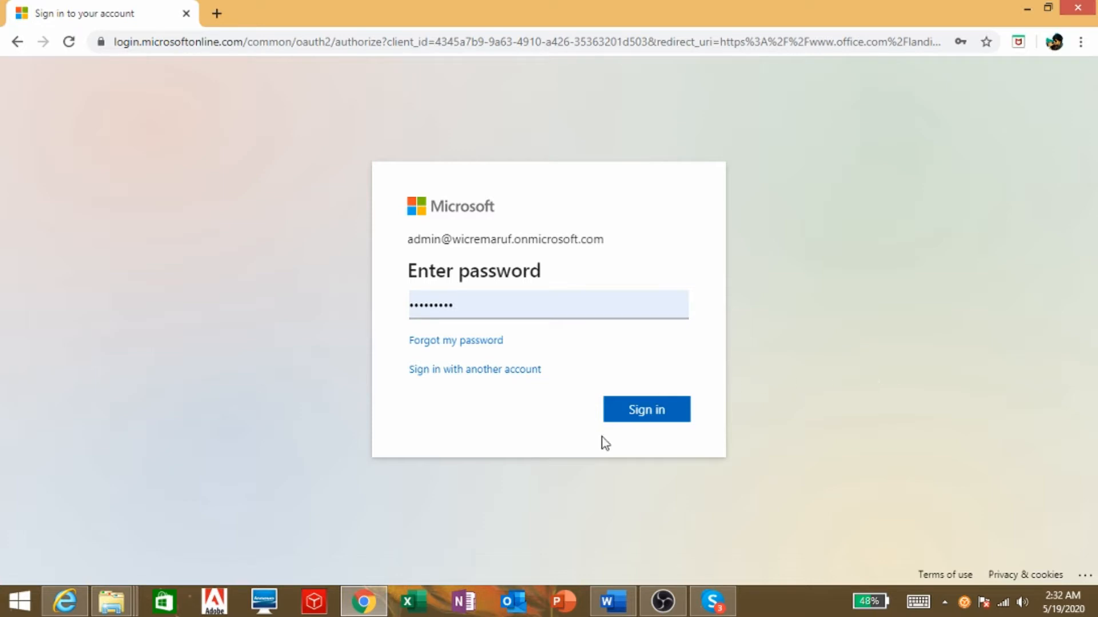
Step: Submit the admin password and choose Yes to stay signed in
click(646, 409)
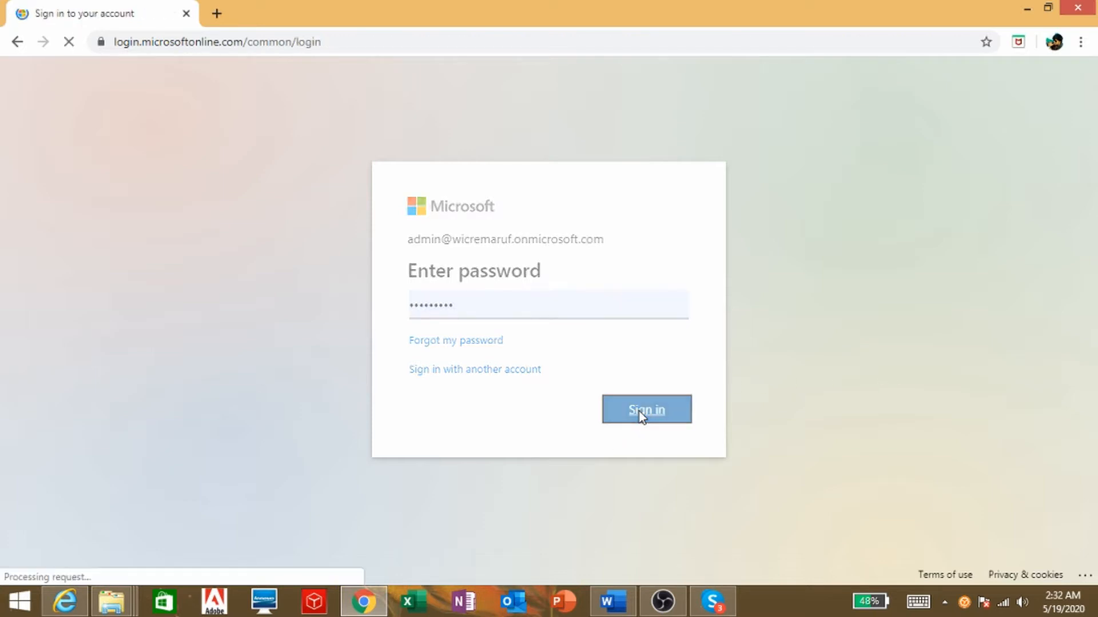
click(647, 410)
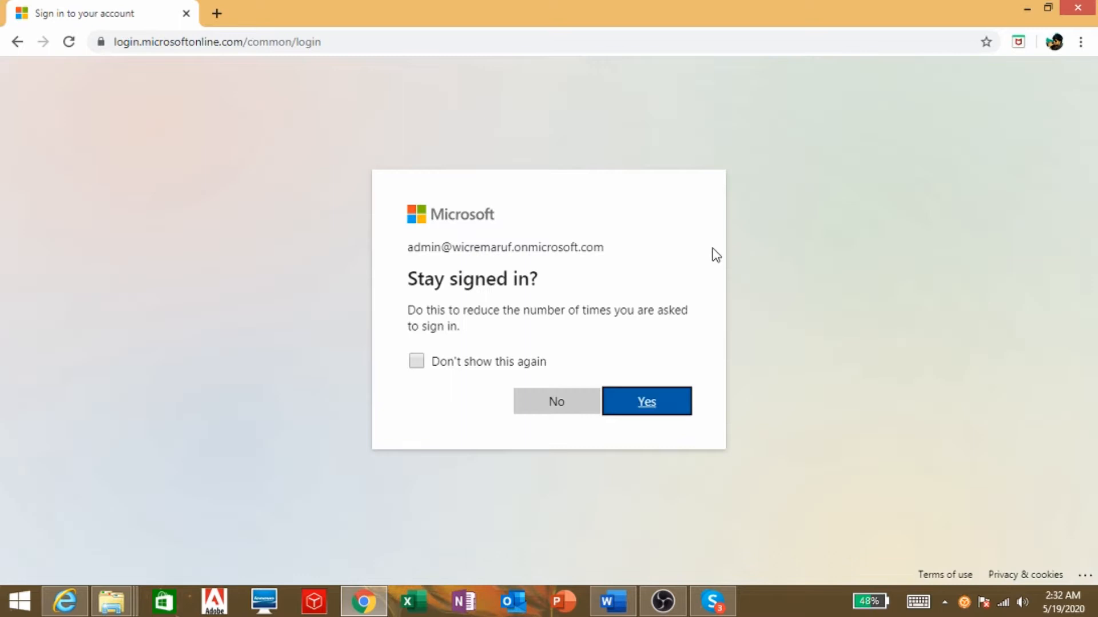
click(646, 401)
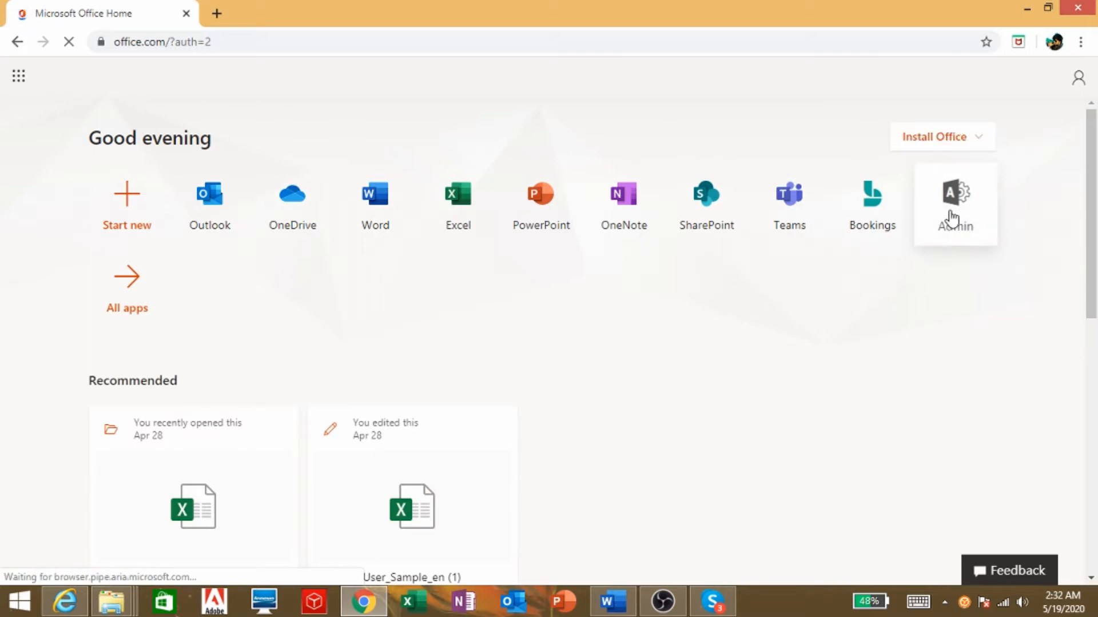
Step: Open the Admin center and go to Settings > Org settings
click(954, 203)
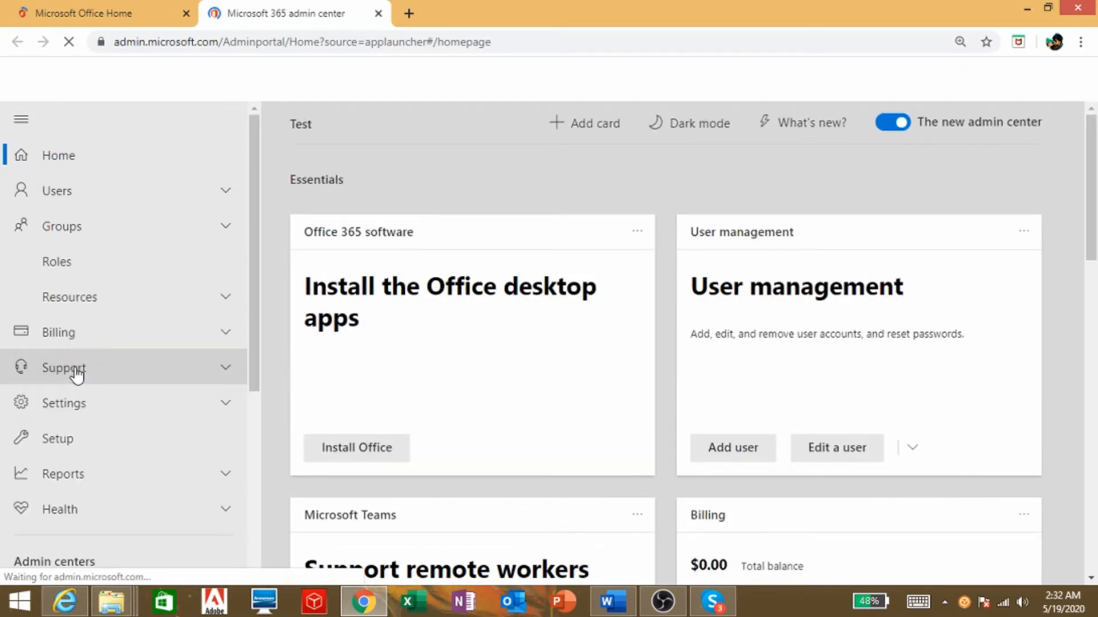
scroll(down, 3)
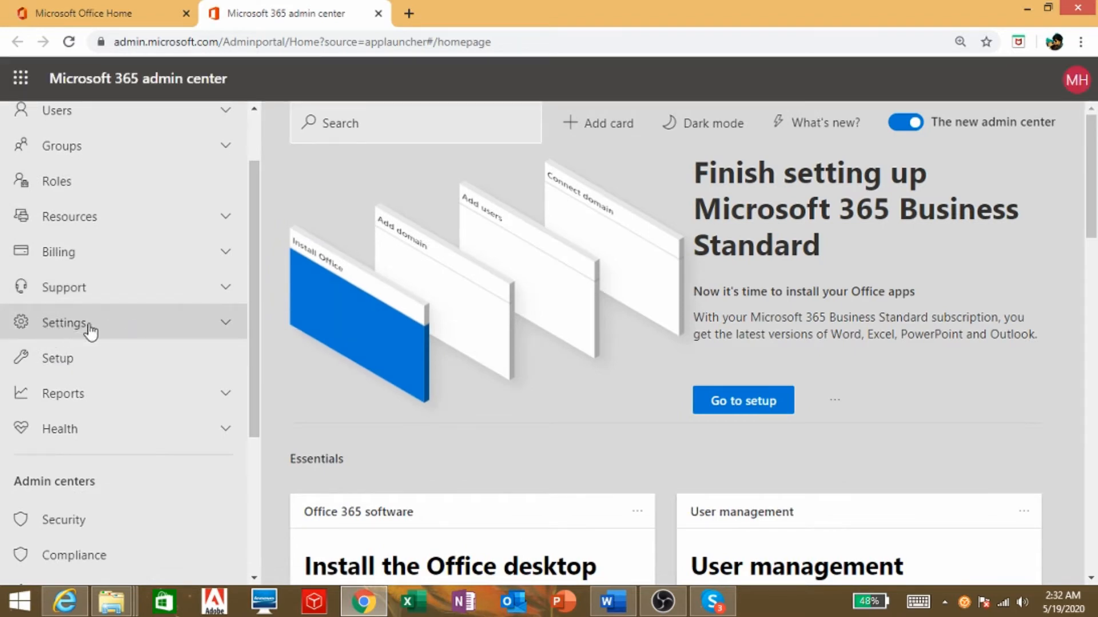
click(64, 323)
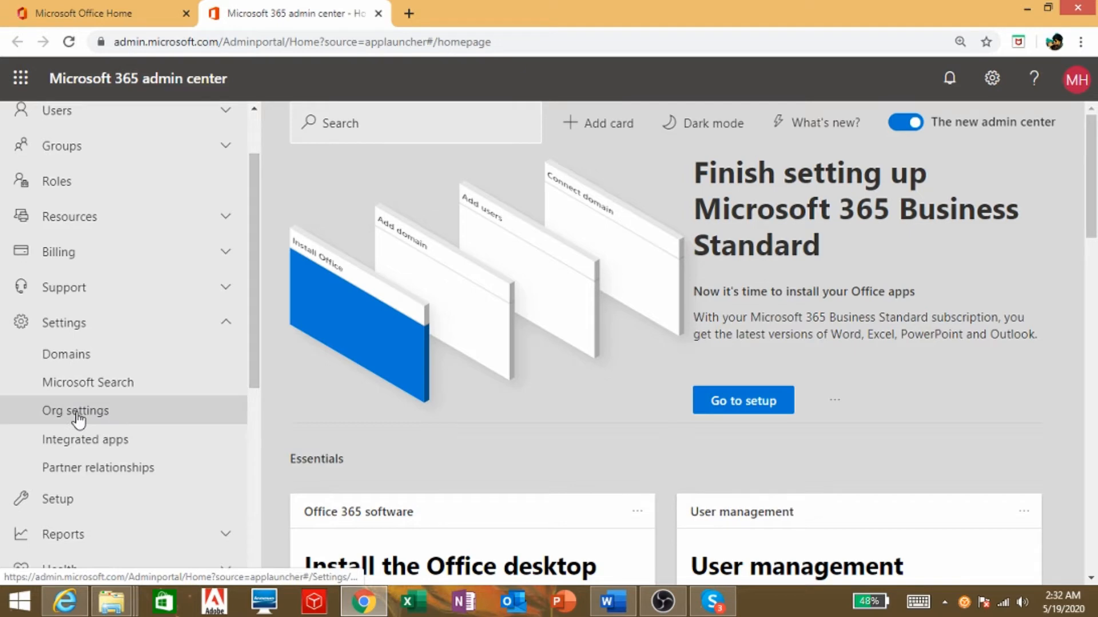
click(75, 411)
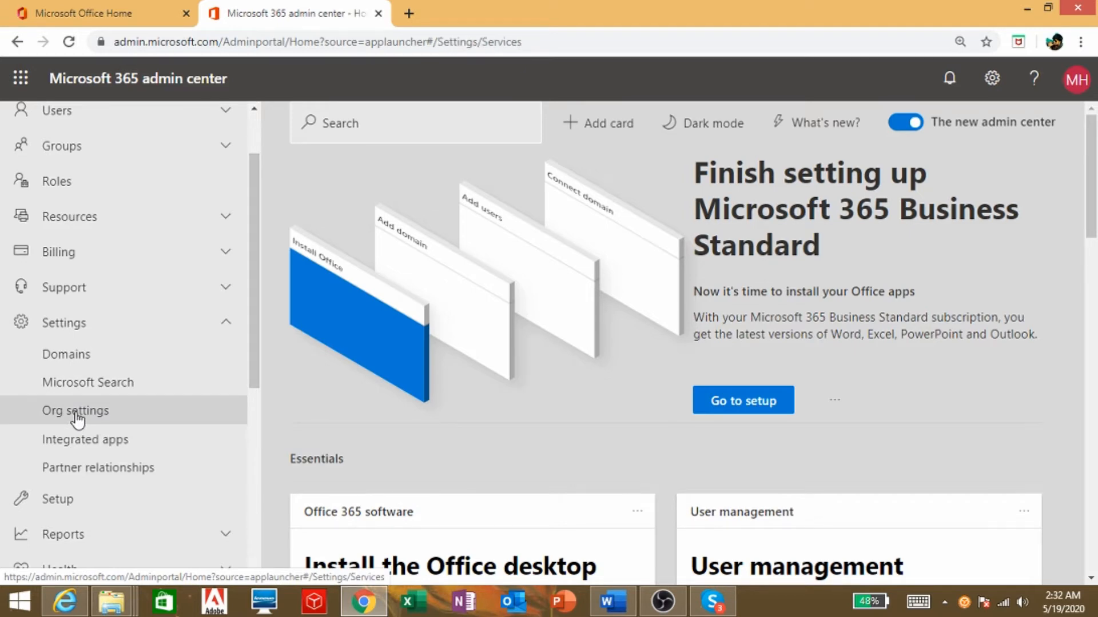
click(75, 410)
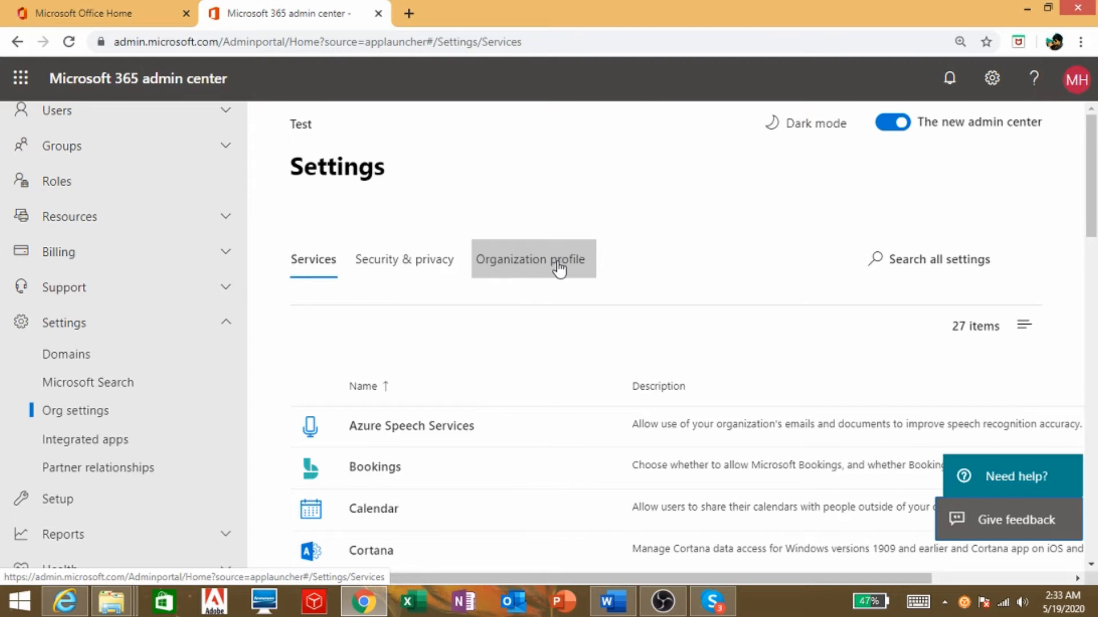
Step: Open Organization information from the Organization profile tab
click(556, 259)
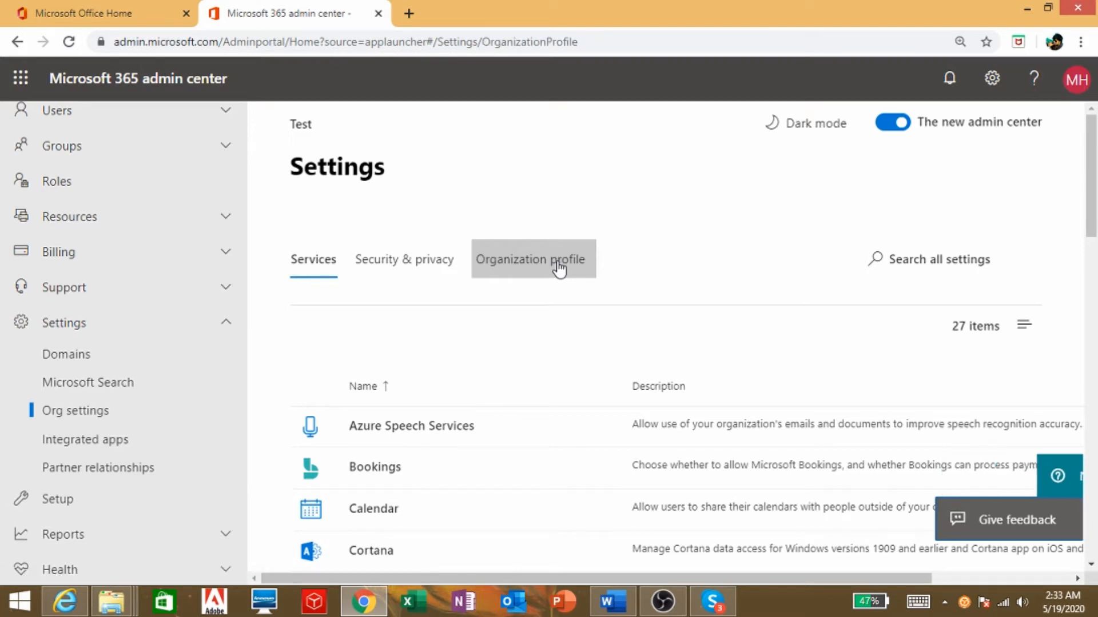
click(532, 260)
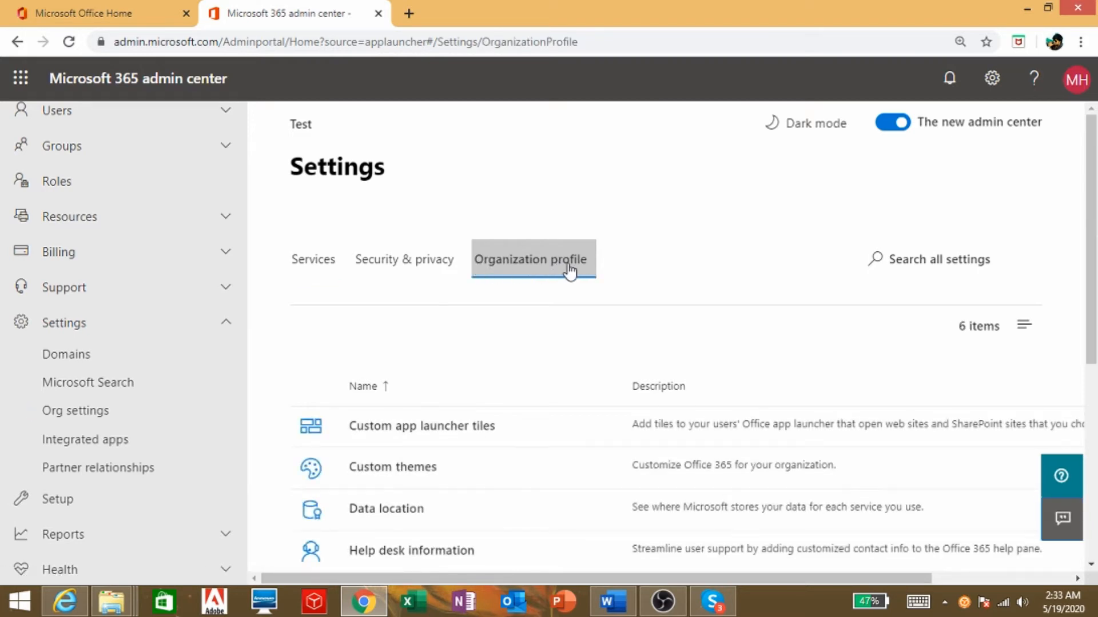
scroll(down, 3)
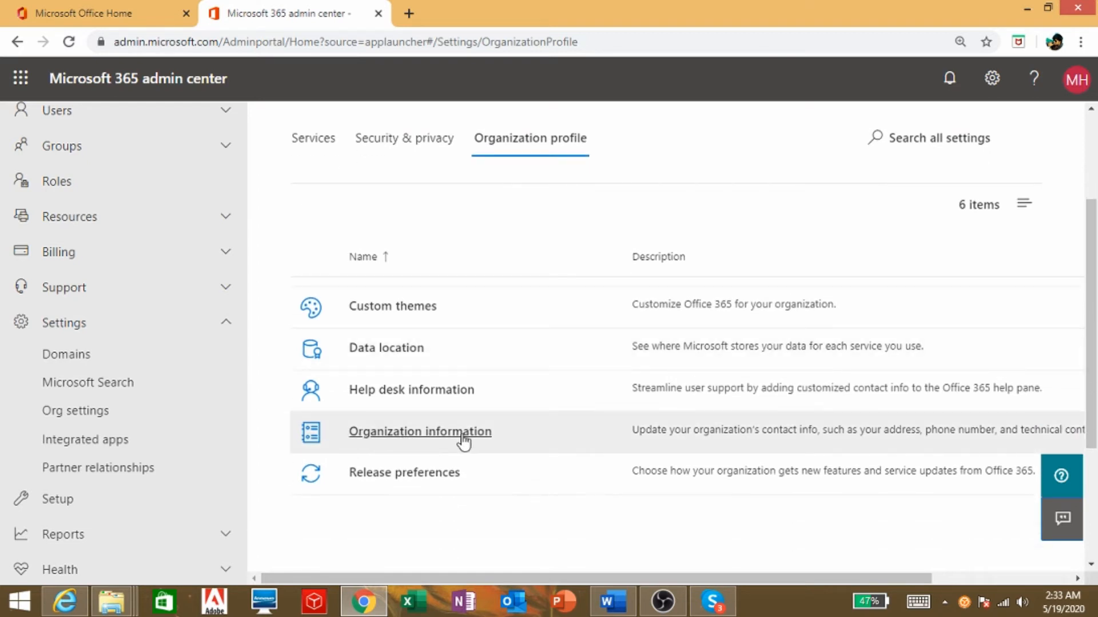
click(444, 436)
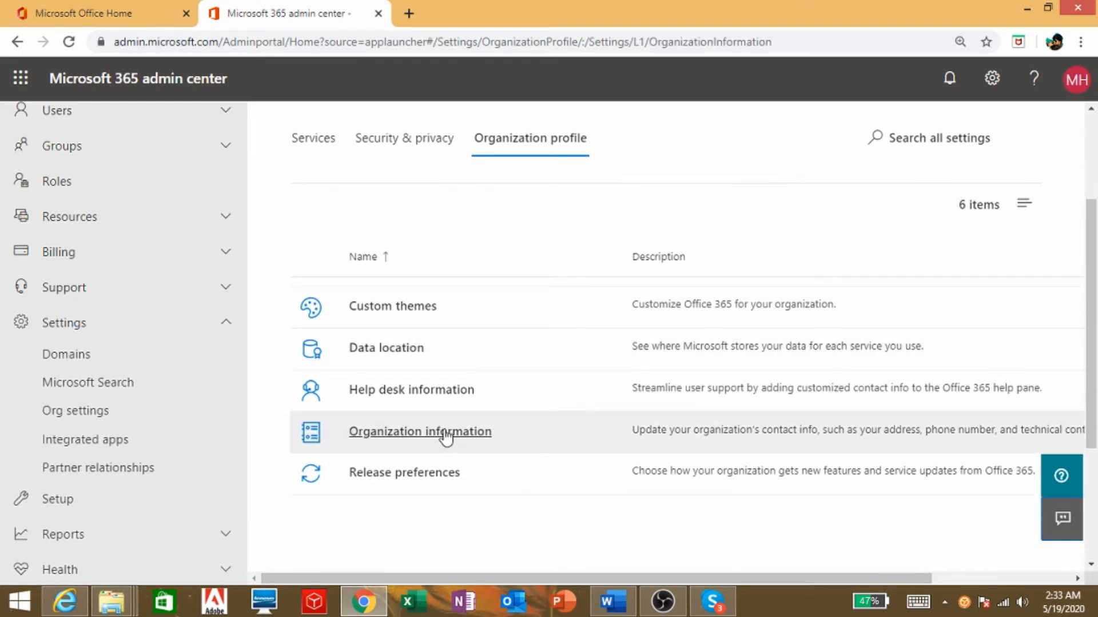
click(420, 431)
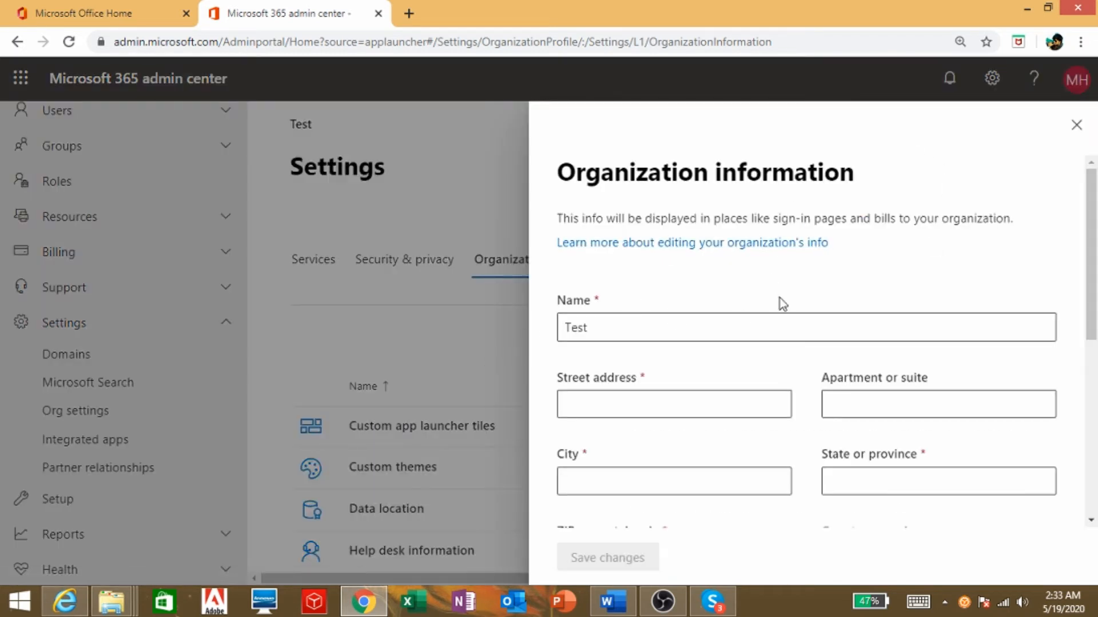
Step: Replace the organization name Test with Tester1
scroll(down, 3)
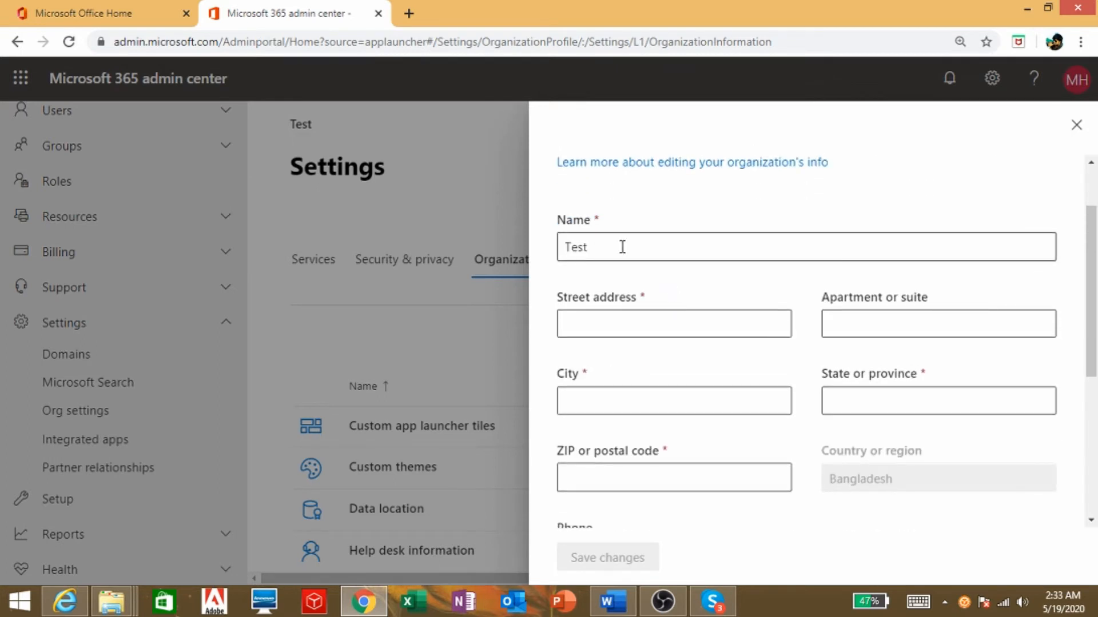
click(575, 247)
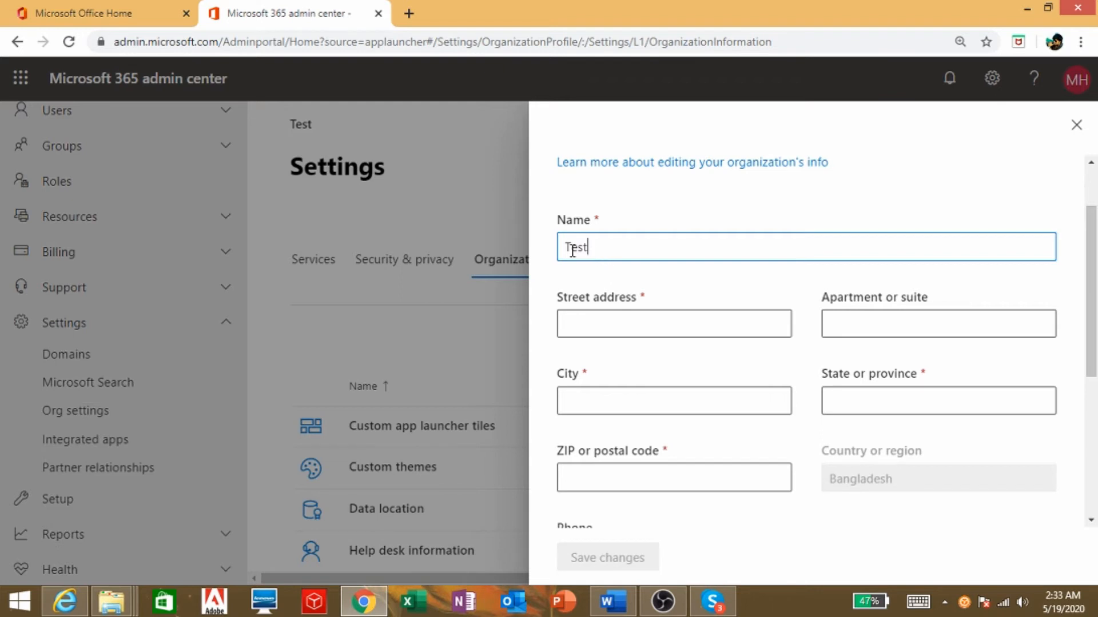
double_click(574, 247)
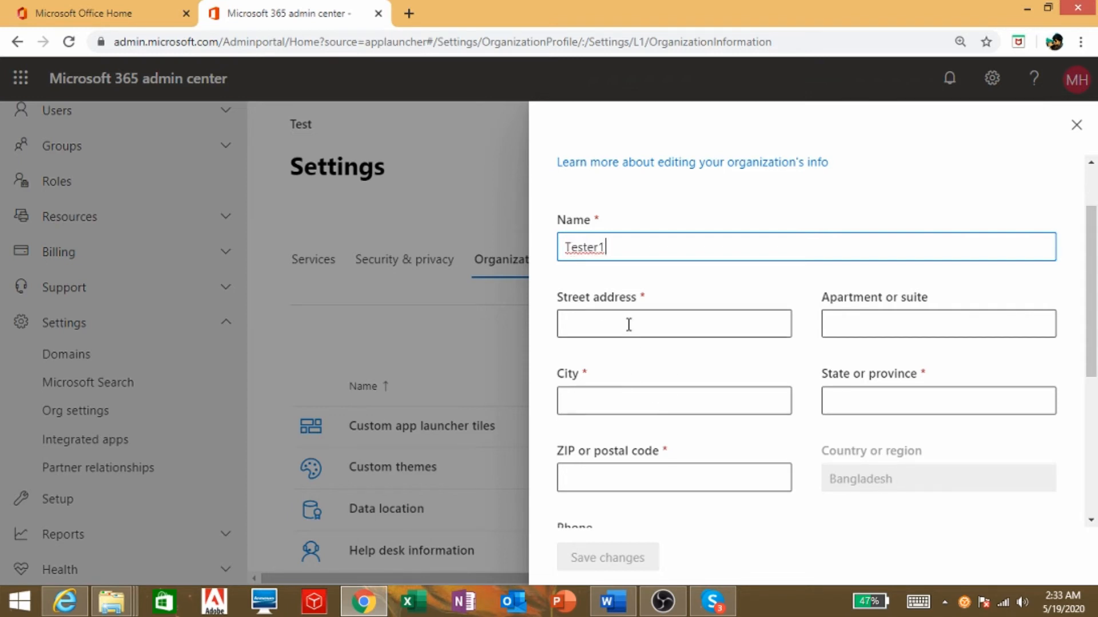
Step: Fill in street aaaa, city dhaka, state dede and ZIP 1212
click(674, 324)
text(aaaa)
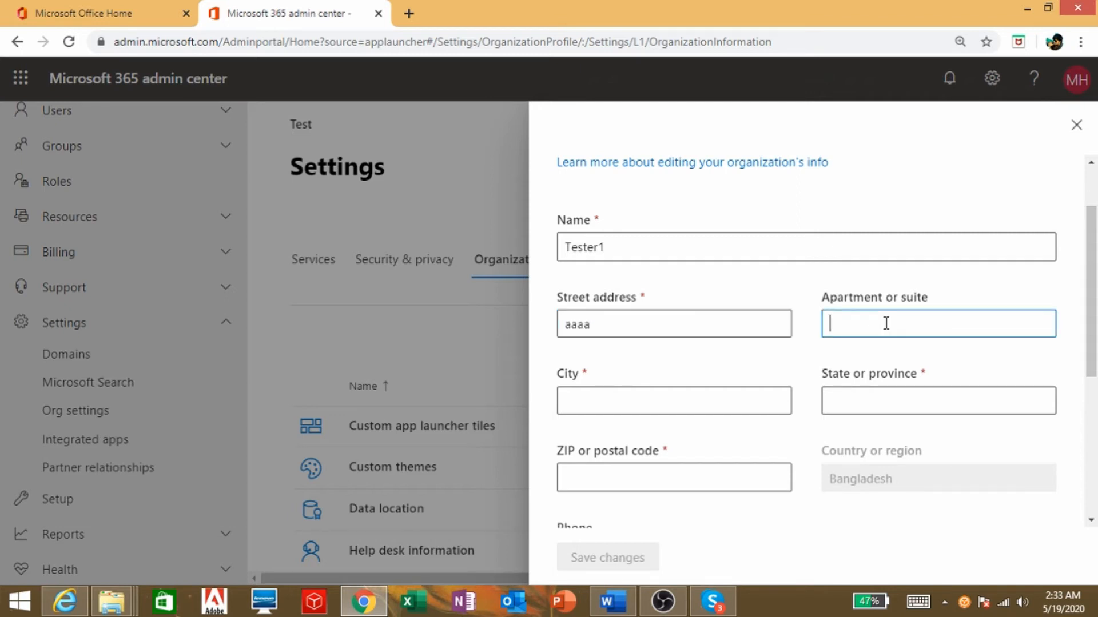
click(674, 400)
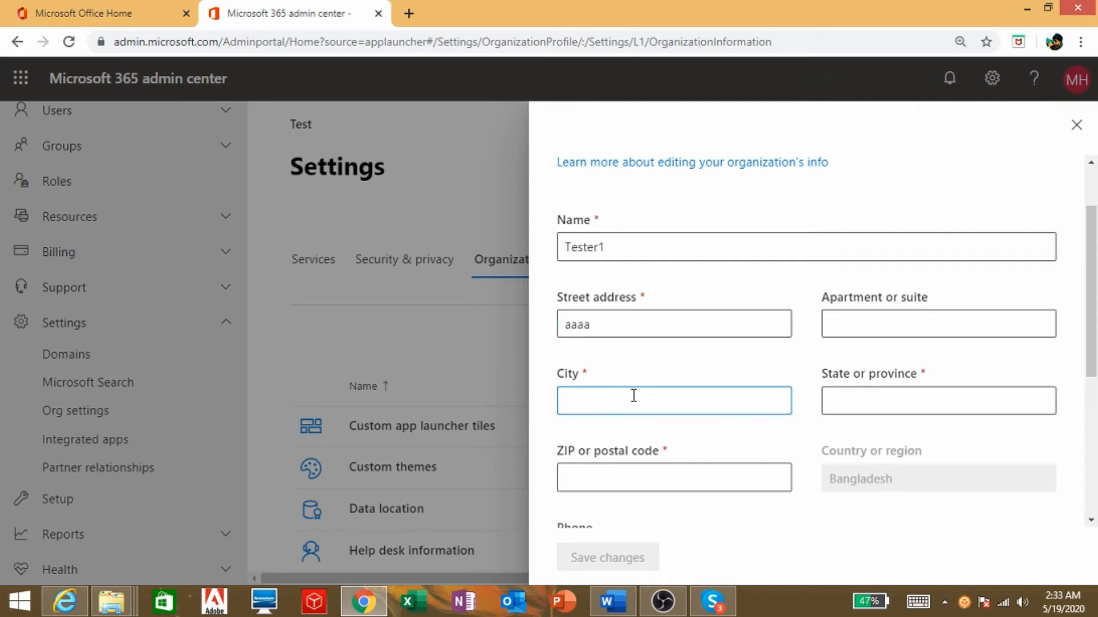
text(dhaka)
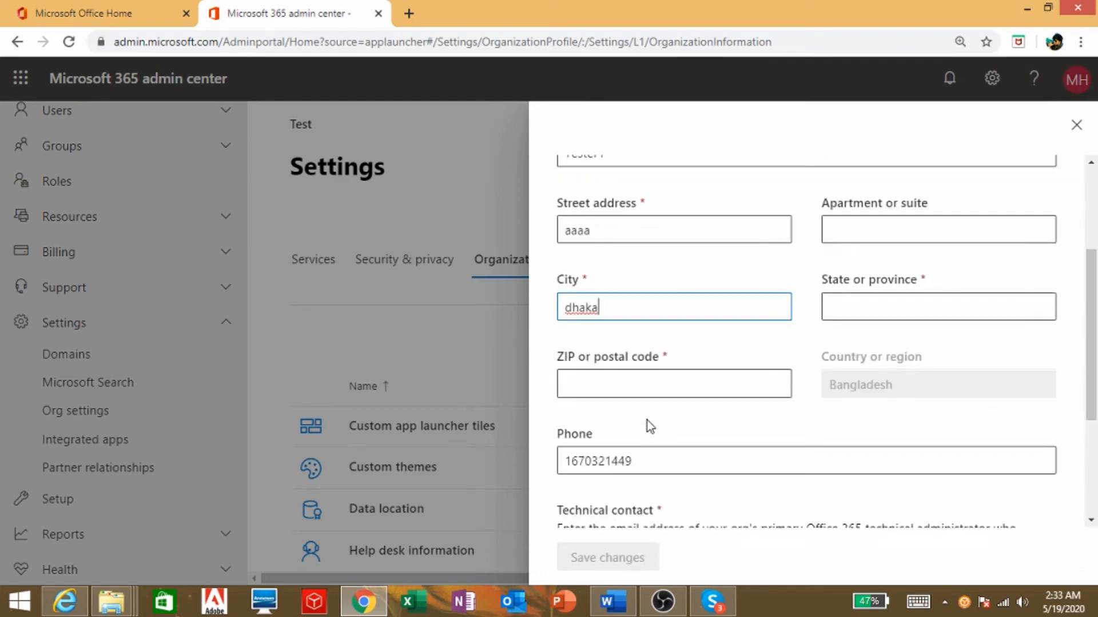
click(938, 307)
text(dede)
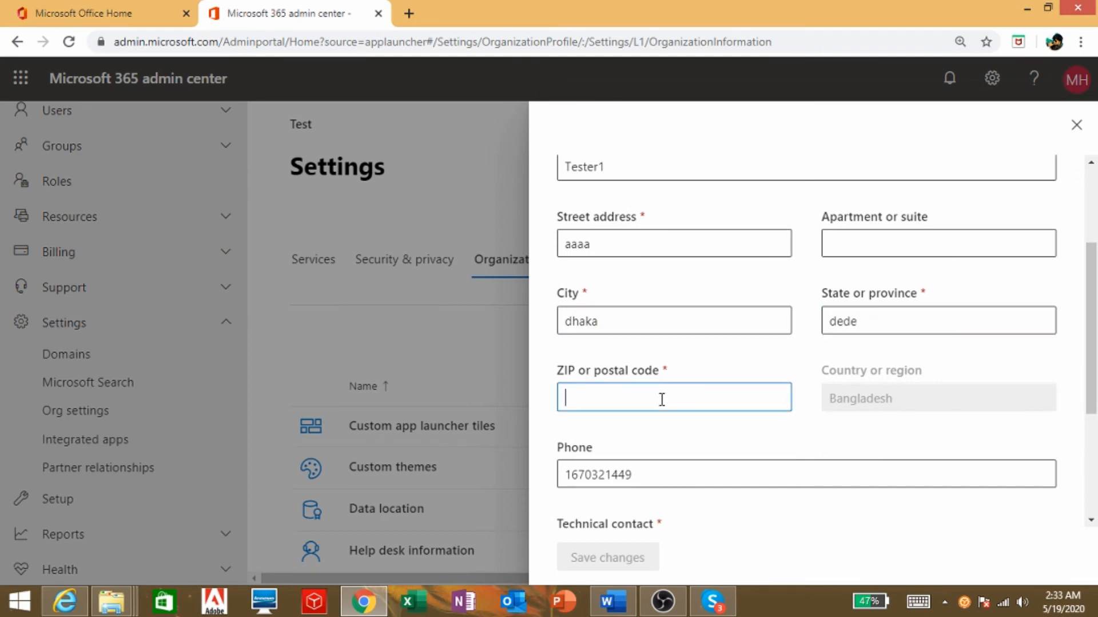
text(1)
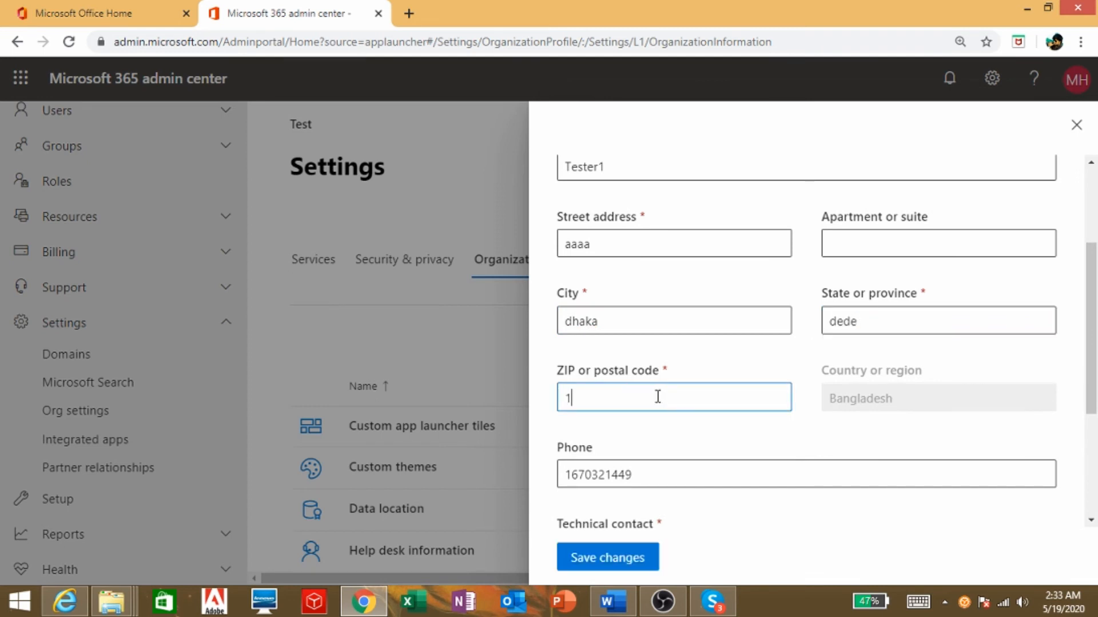
text(212)
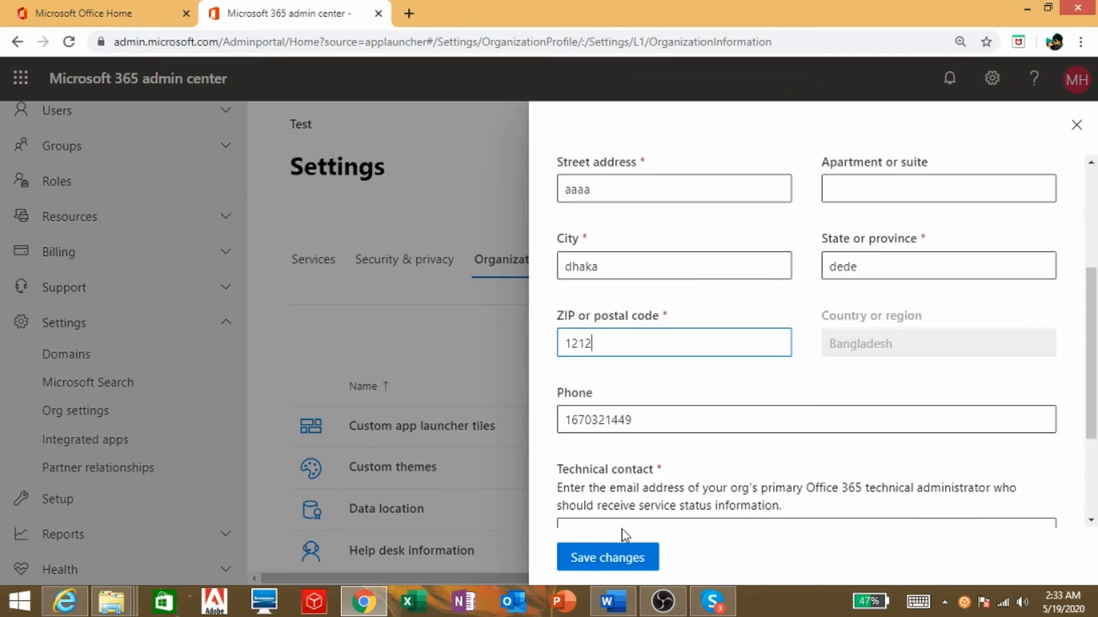
Step: Save the organization information changes and close the details panel
click(608, 557)
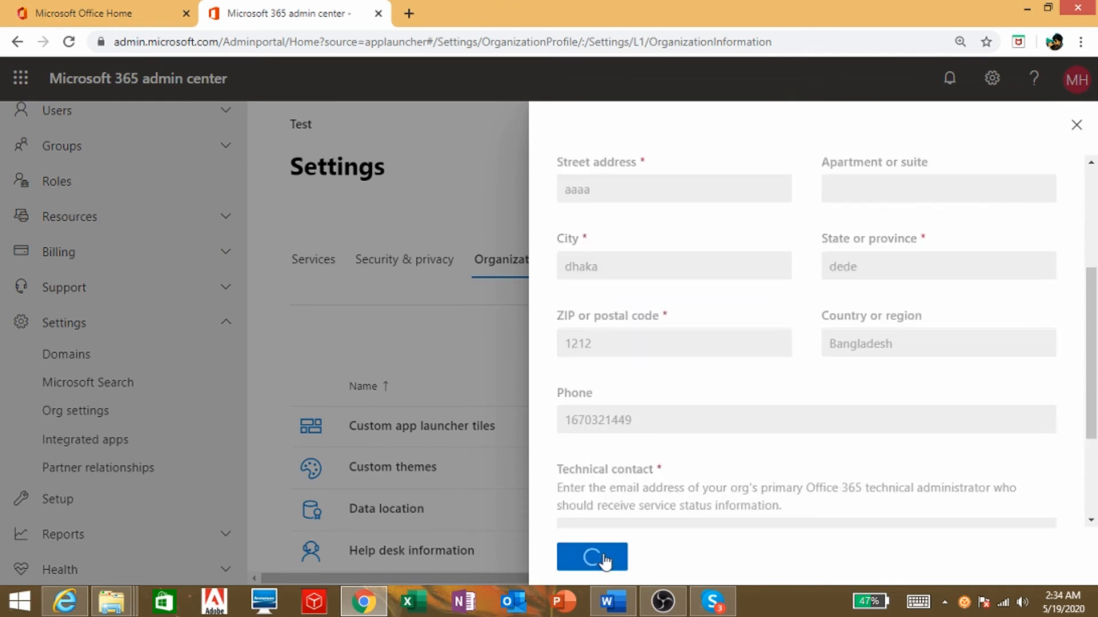
click(592, 557)
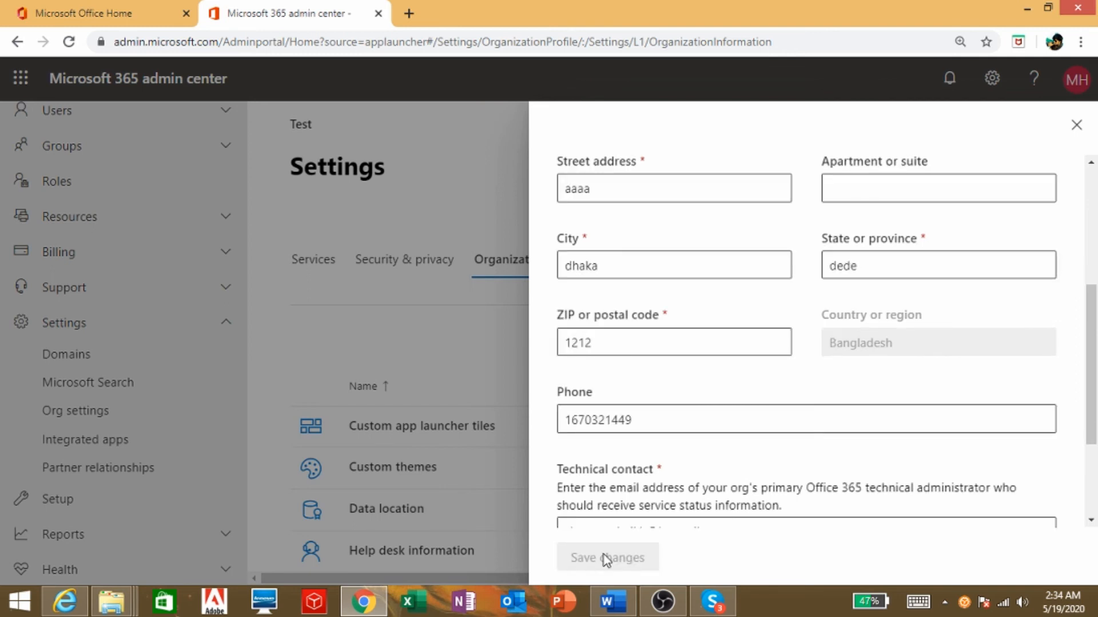
scroll(down, 3)
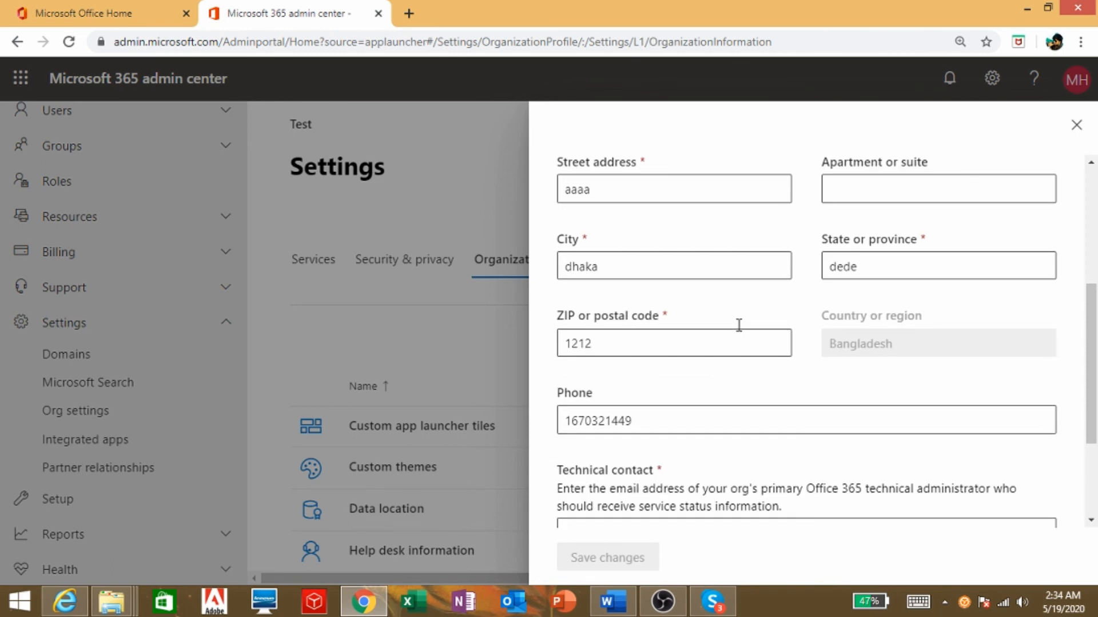
click(607, 557)
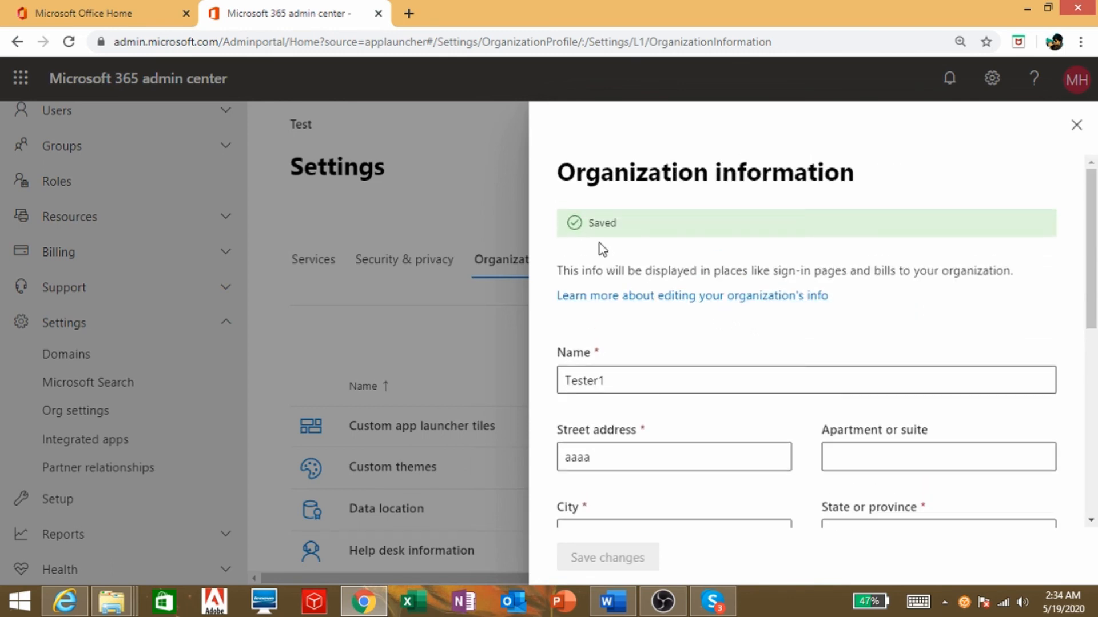
double_click(600, 223)
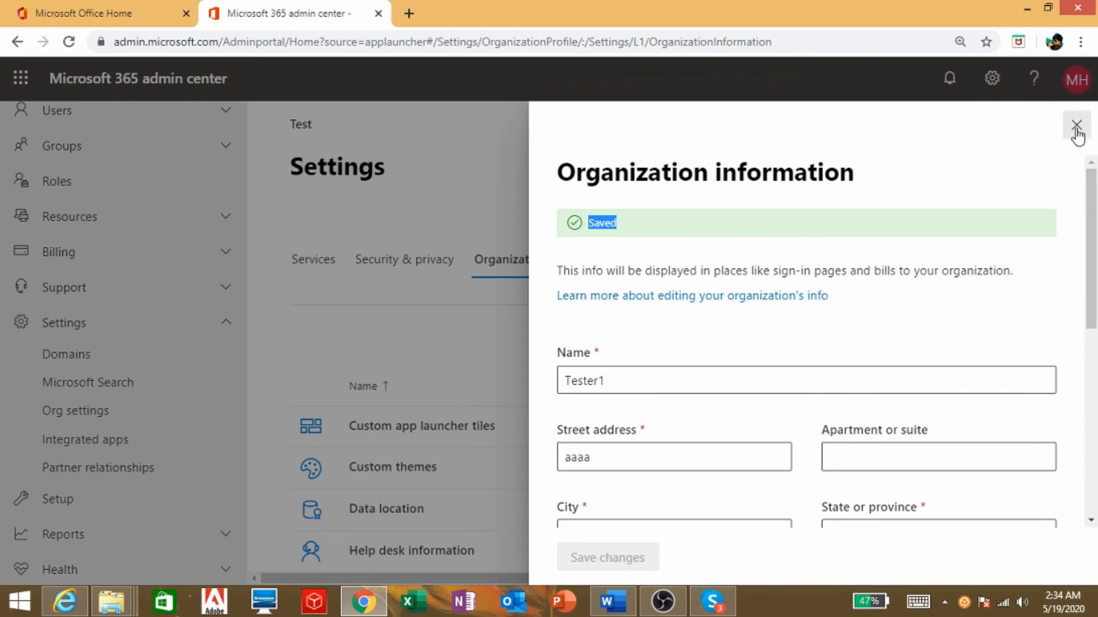
click(1076, 124)
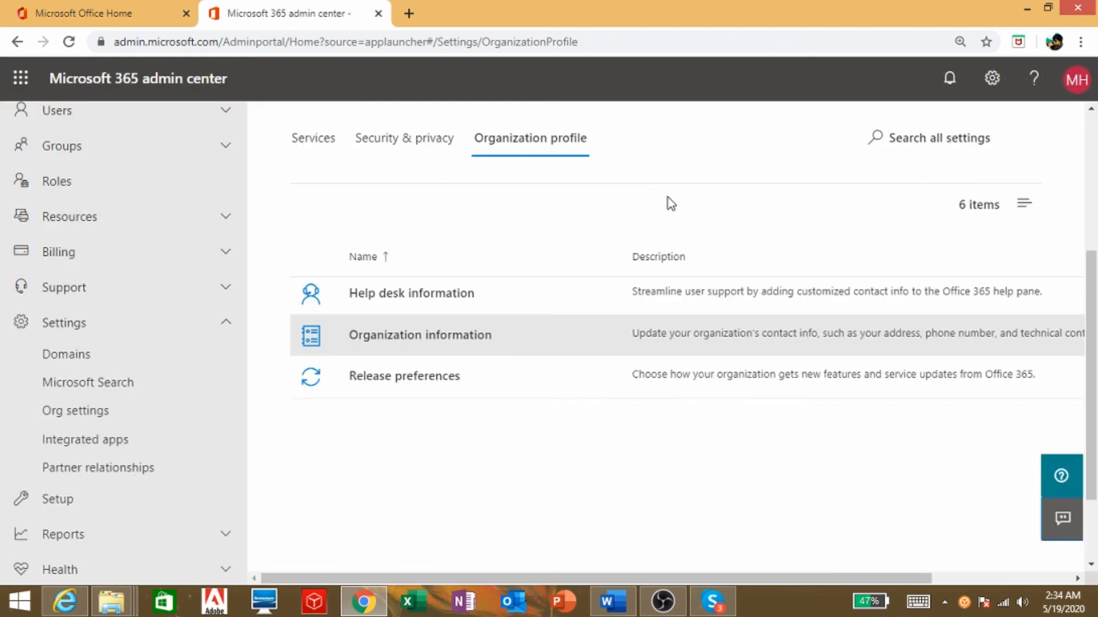